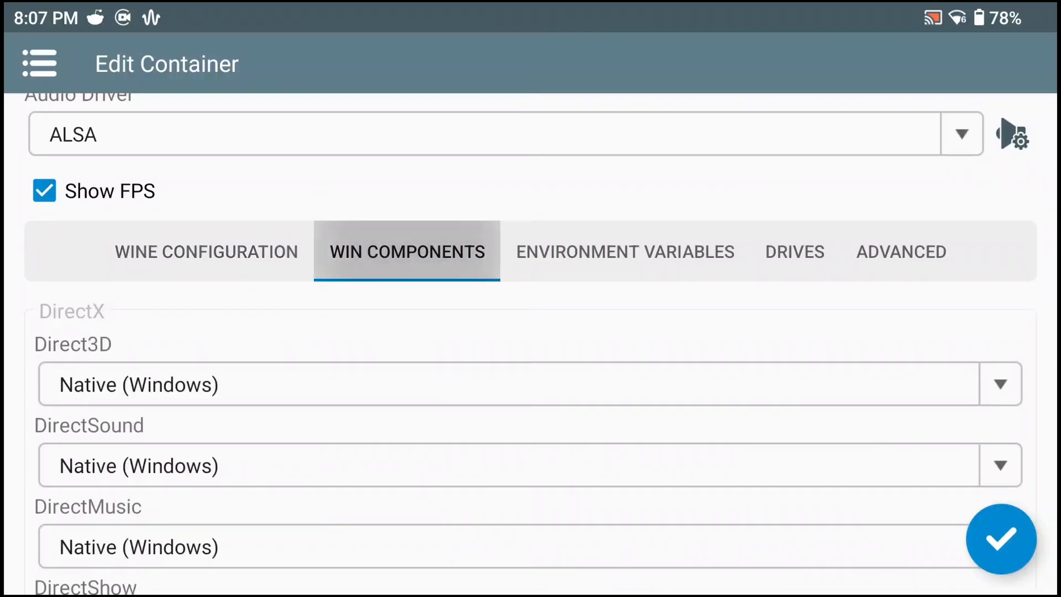
# Review the Win Components and Environment Variables settings, then save and launch the container.
pyautogui.scroll(-3)
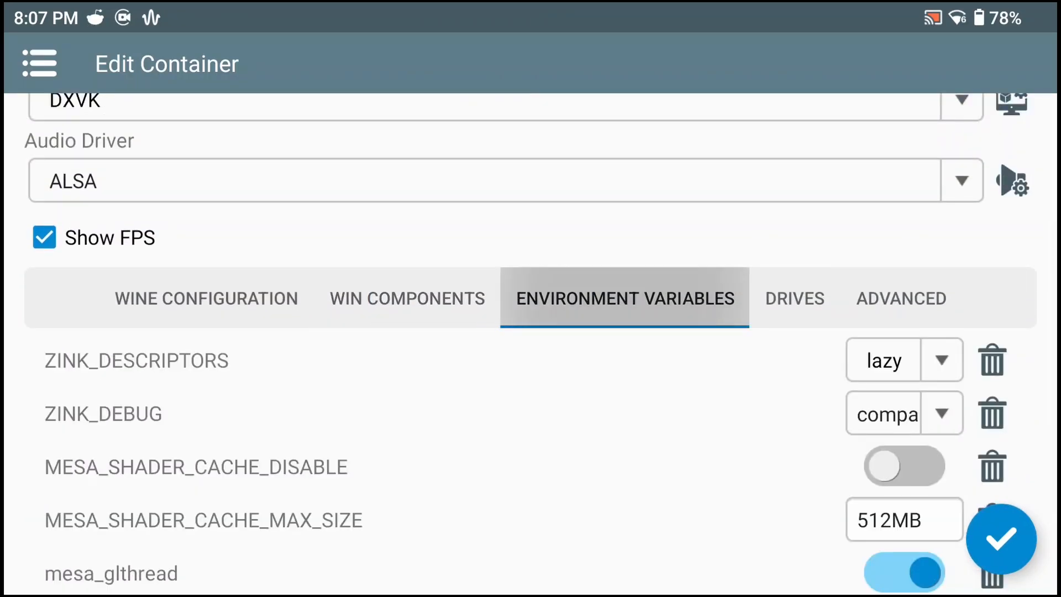
pyautogui.scroll(-3)
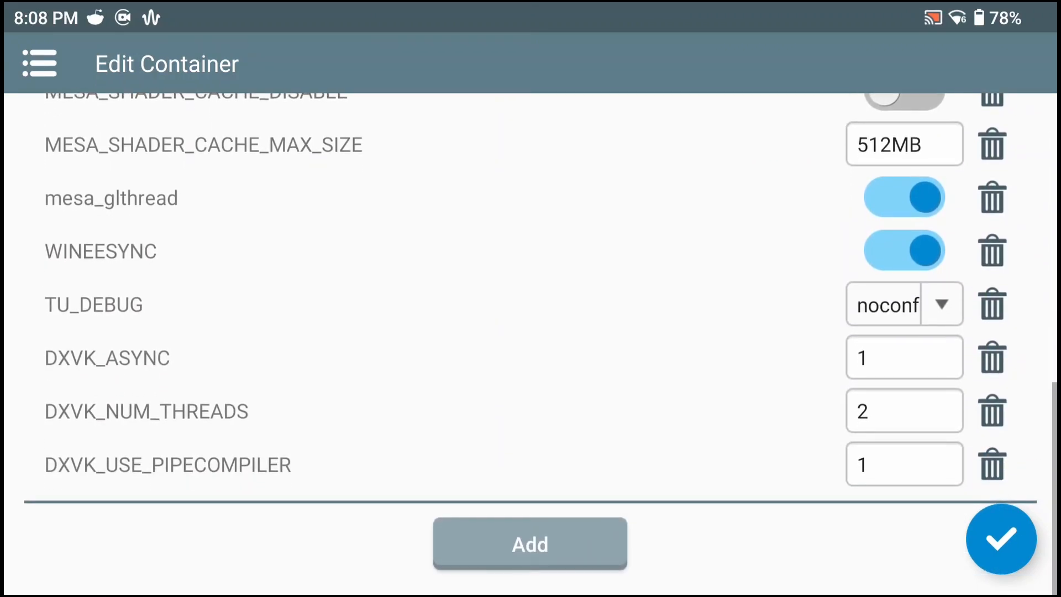
pyautogui.click(1001, 538)
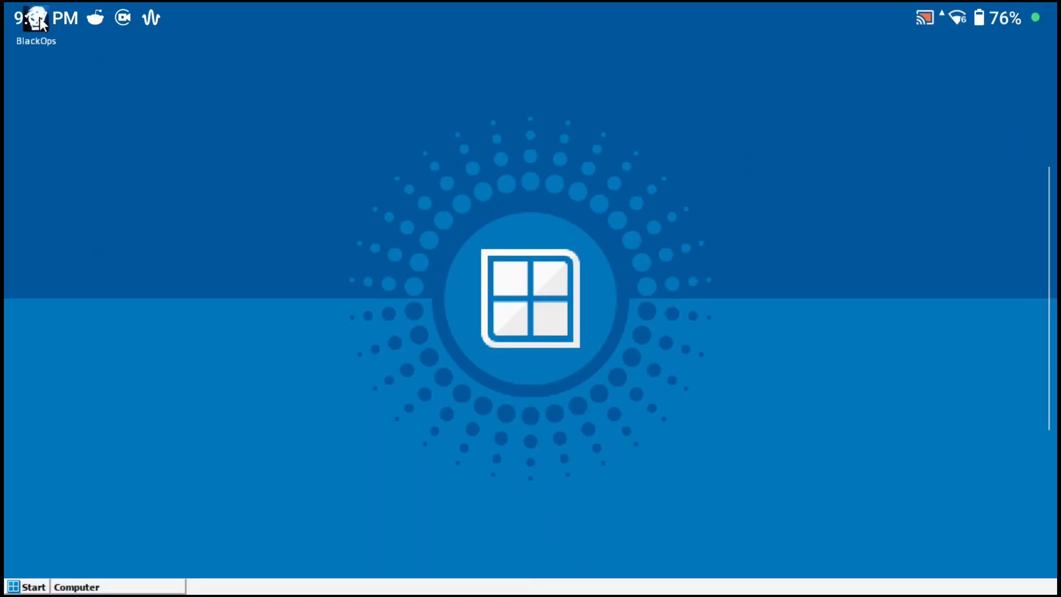
# Launch Black Ops from the desktop shortcut and exit after the server-unavailable error.
pyautogui.doubleClick(35, 19)
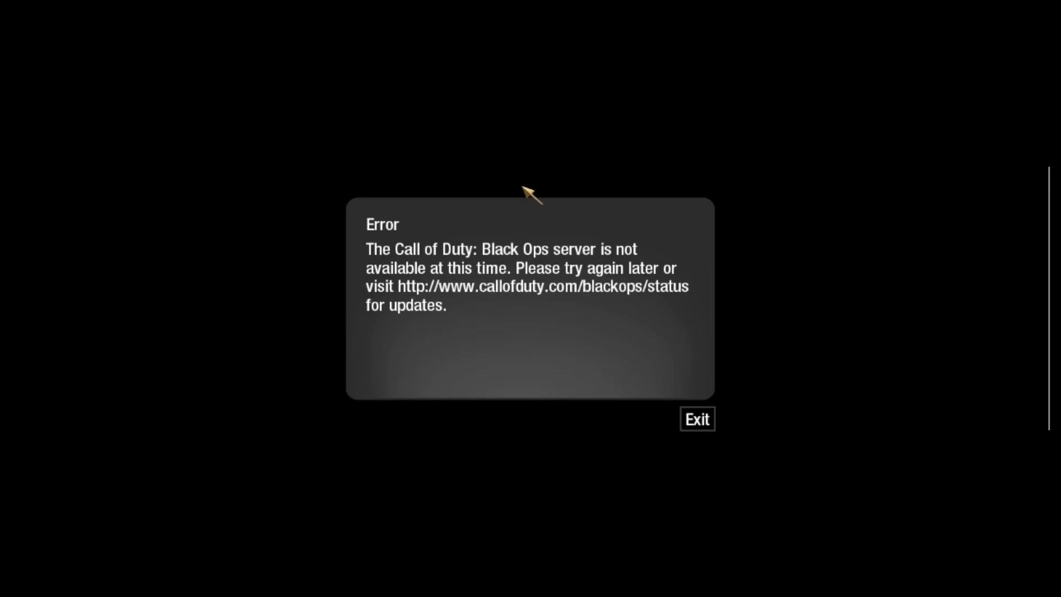
pyautogui.click(698, 420)
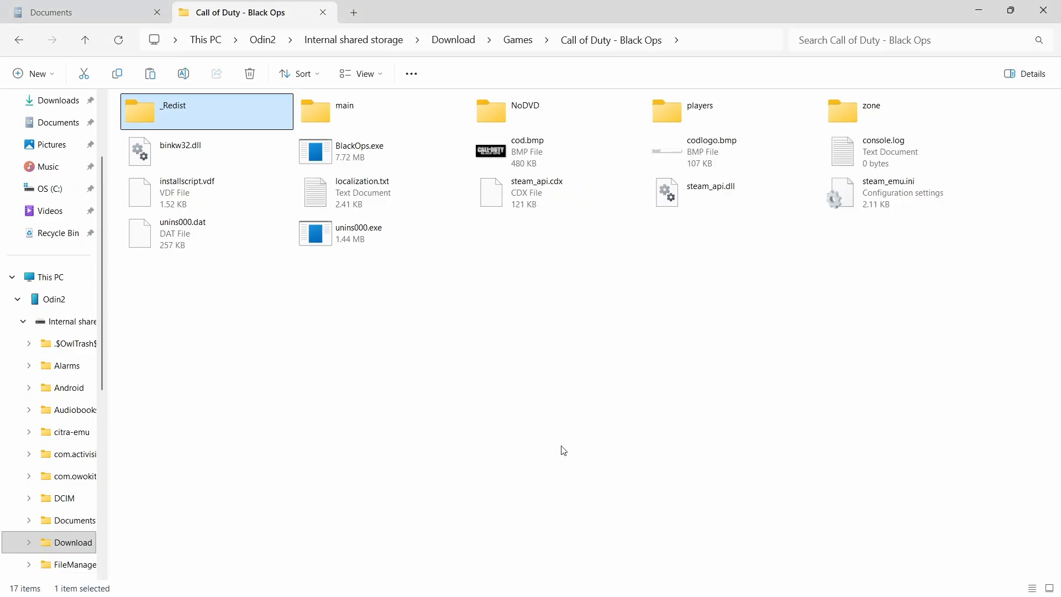
pyautogui.moveTo(514, 328)
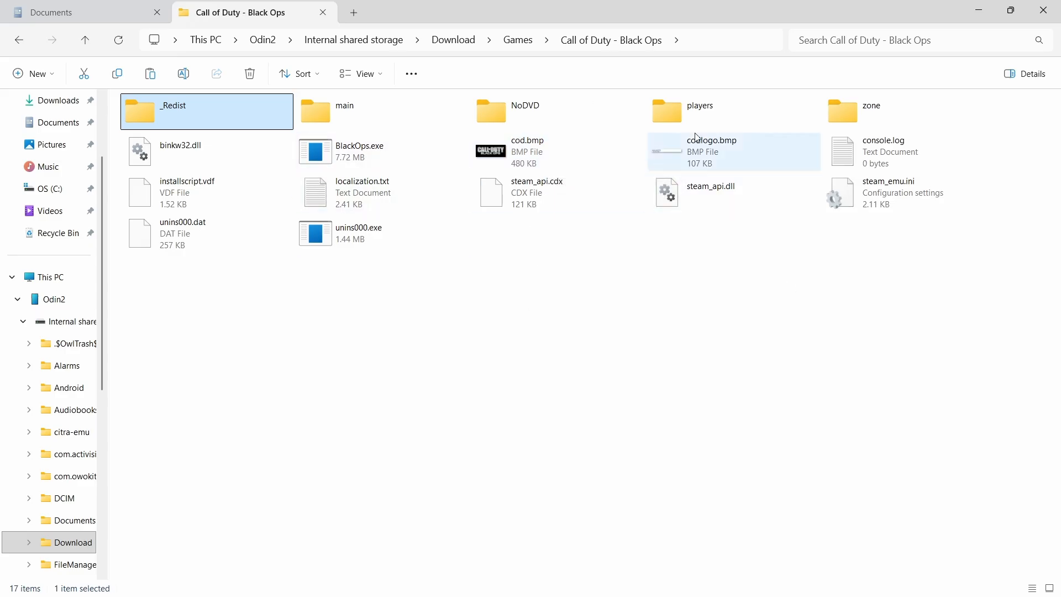
pyautogui.moveTo(685, 141)
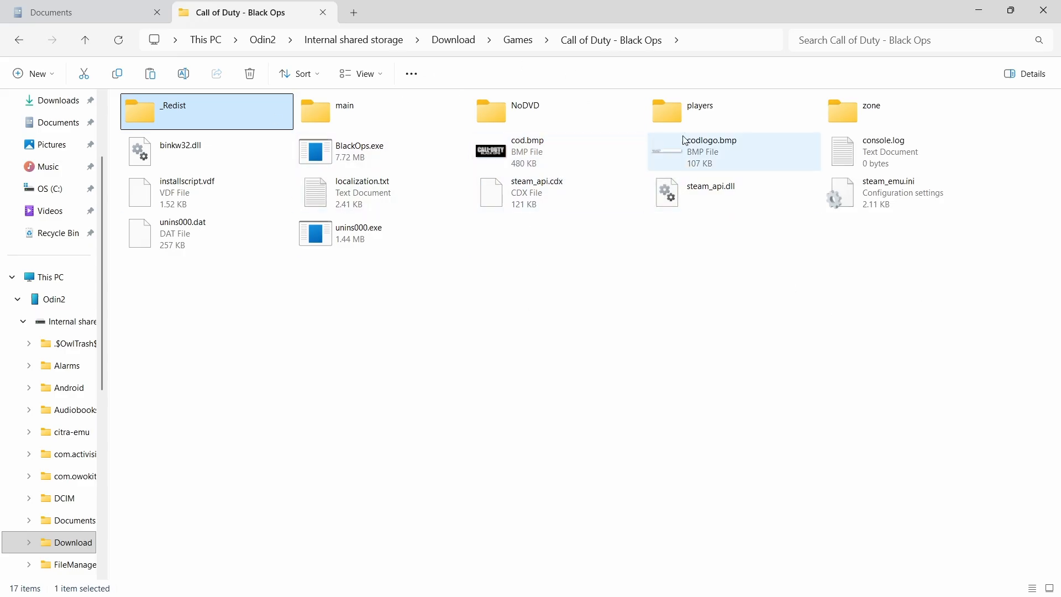
# Select config.cfg in the game's players folder, then go to the Documents folder.
pyautogui.doubleClick(699, 110)
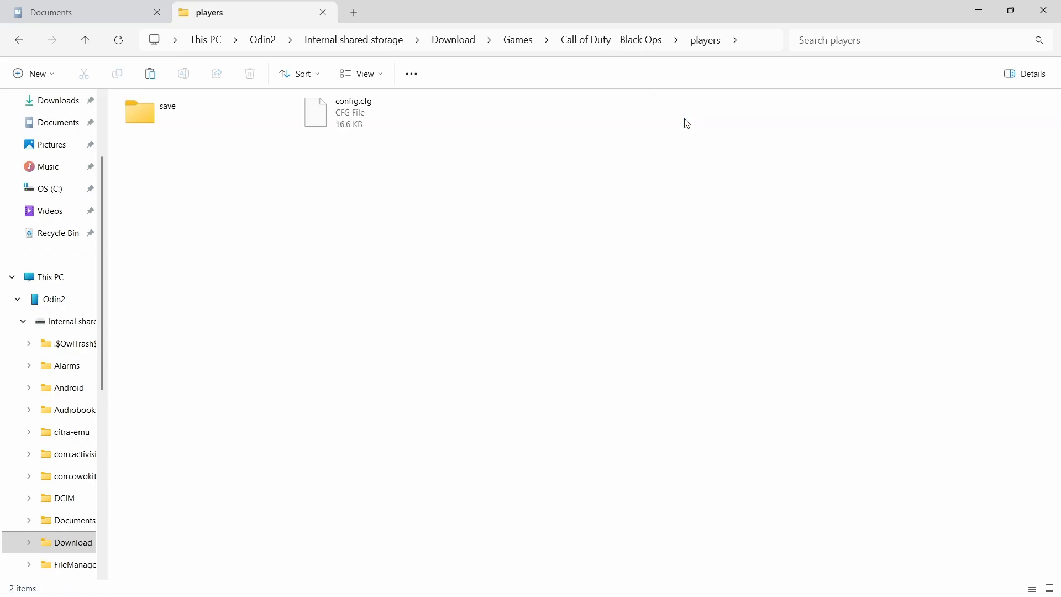
pyautogui.rightClick(351, 112)
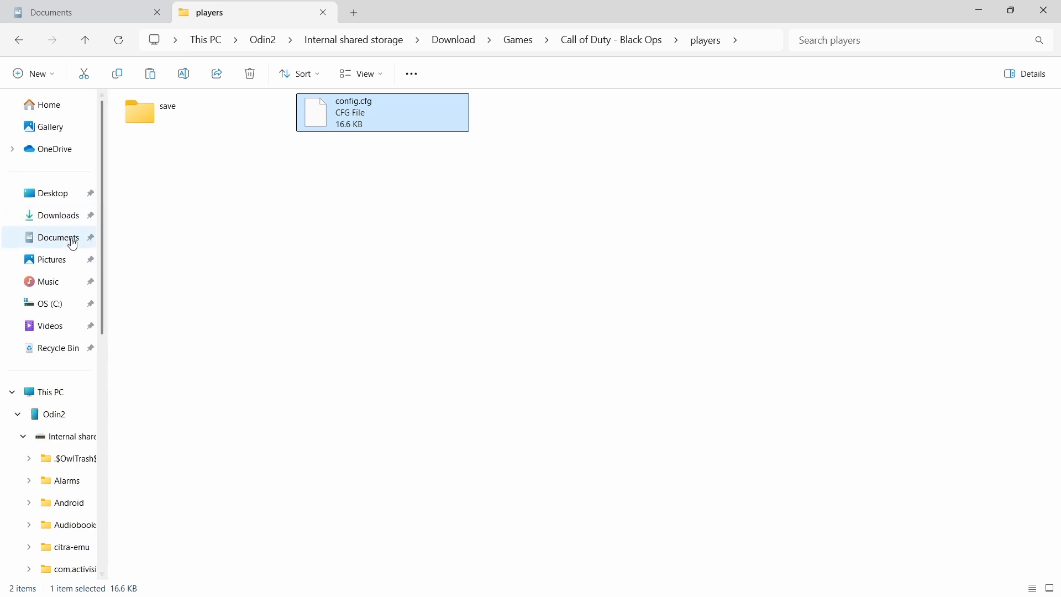
pyautogui.click(58, 237)
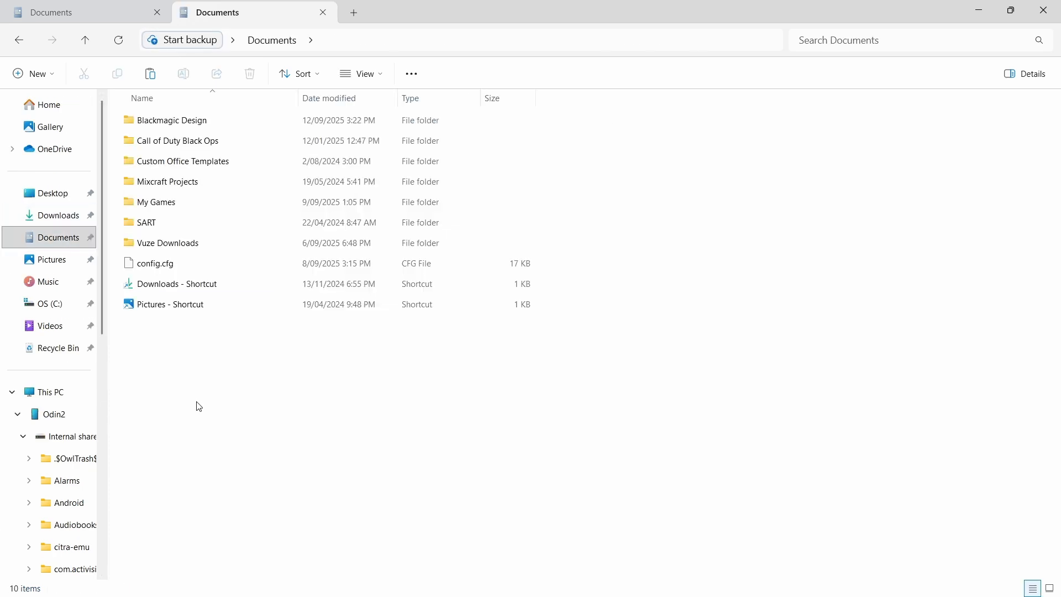
# Open the Documents config.cfg in Notepad via its context-menu Edit action.
pyautogui.click(156, 263)
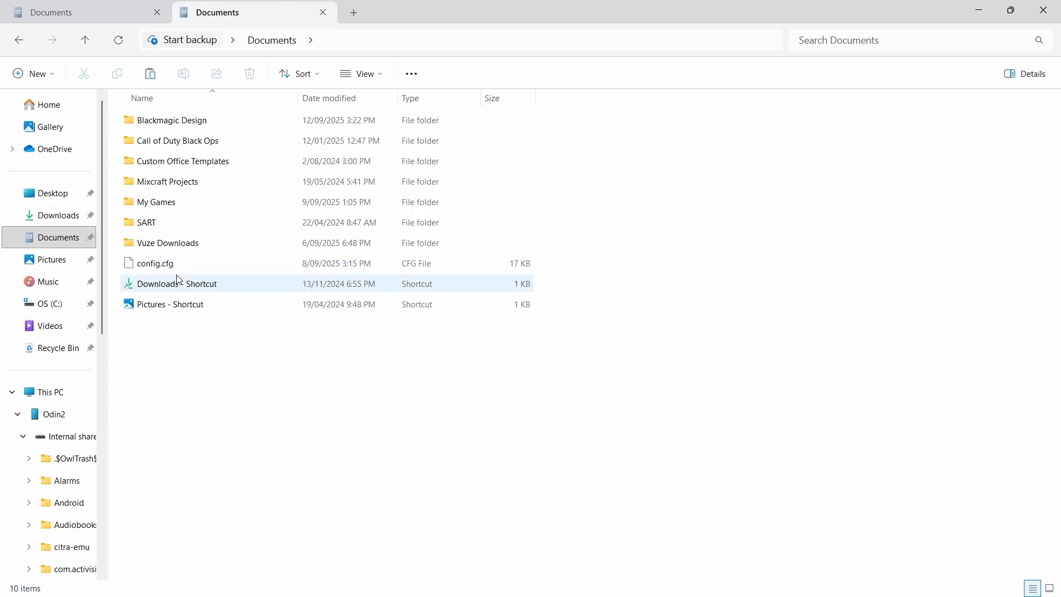
pyautogui.rightClick(177, 281)
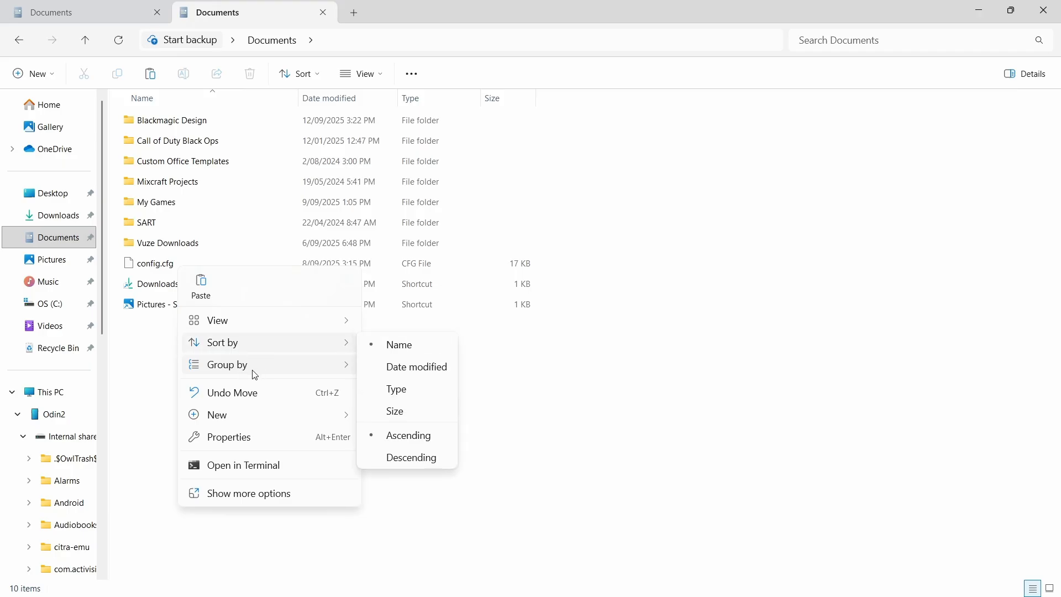
pyautogui.rightClick(155, 263)
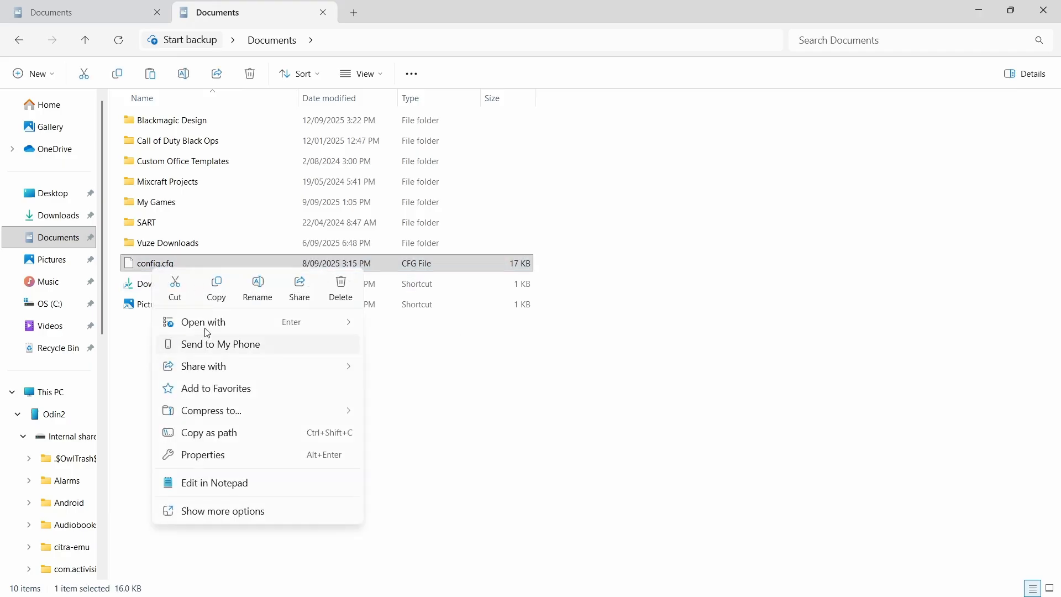
pyautogui.moveTo(358, 328)
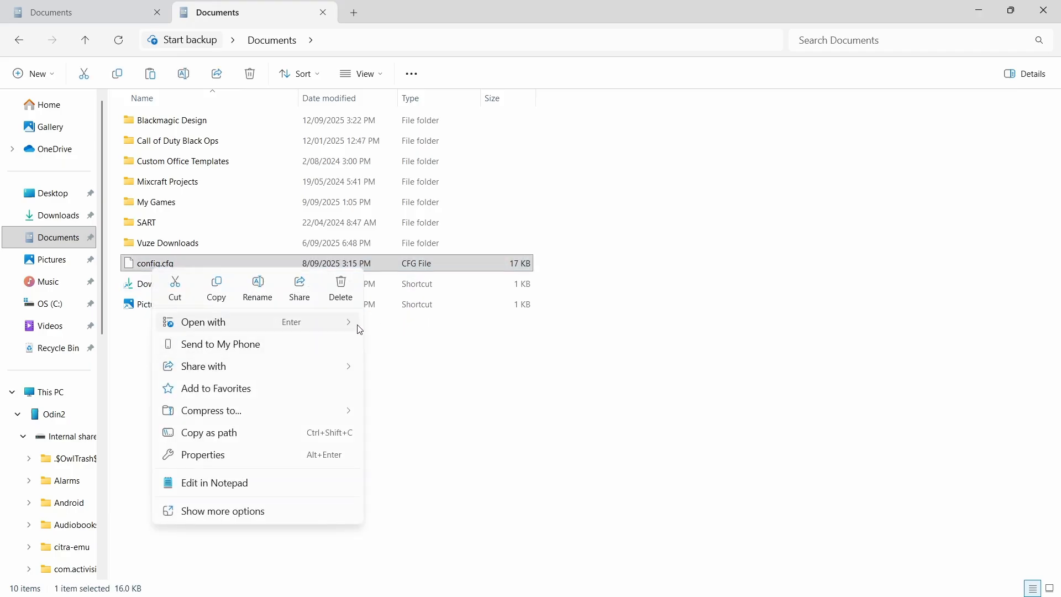
pyautogui.click(213, 483)
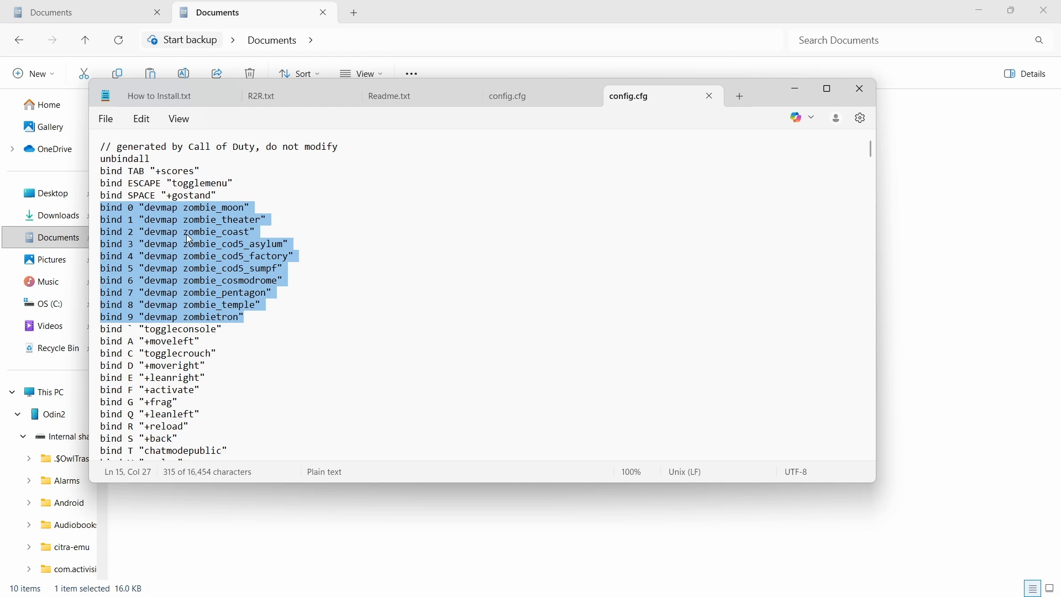
pyautogui.moveTo(235, 253)
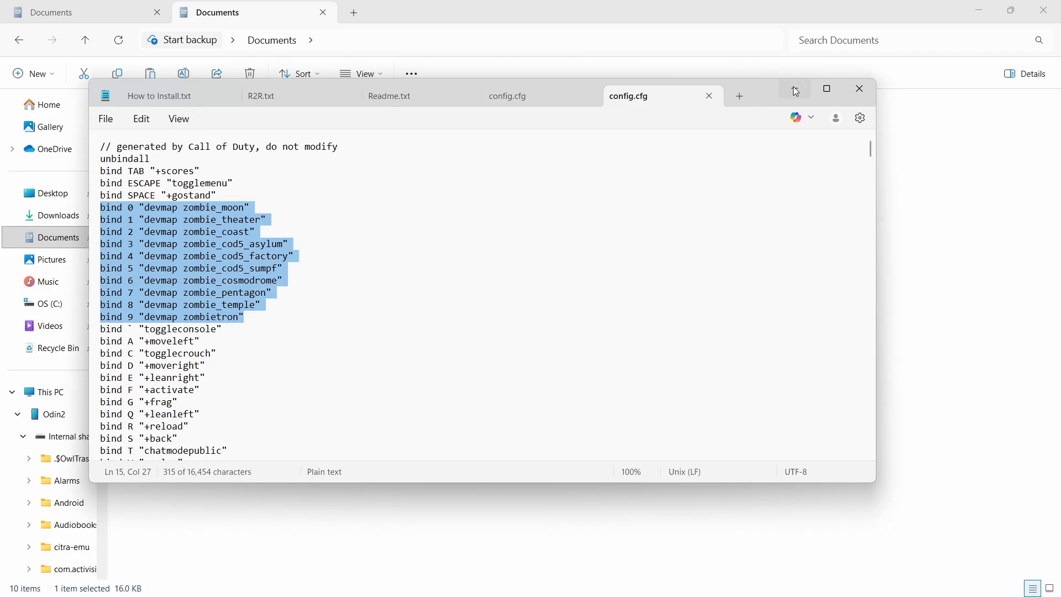
# Minimize Notepad after confirming the bind 0–9 devmap zombie map lines.
pyautogui.click(858, 88)
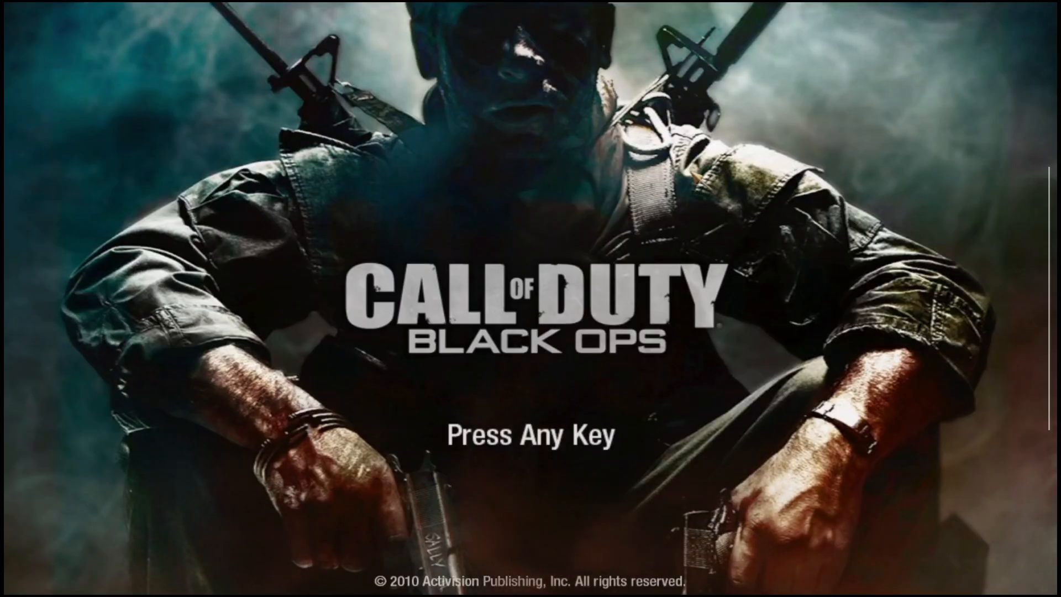
# Press Enter to get past the Black Ops title screen toward loading a zombies map.
pyautogui.press('enter')
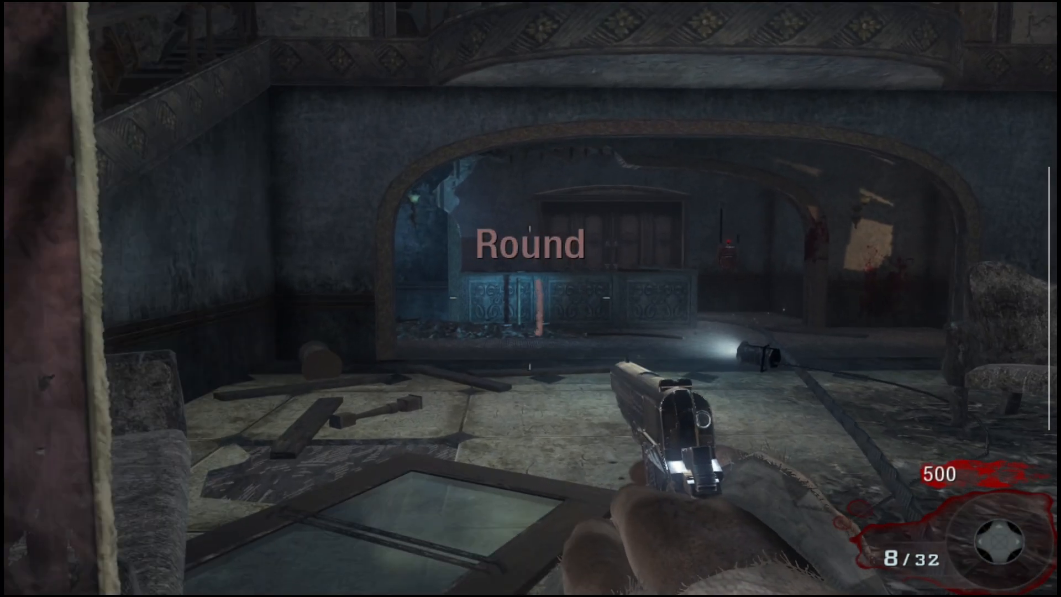
pyautogui.moveTo(530, 298)
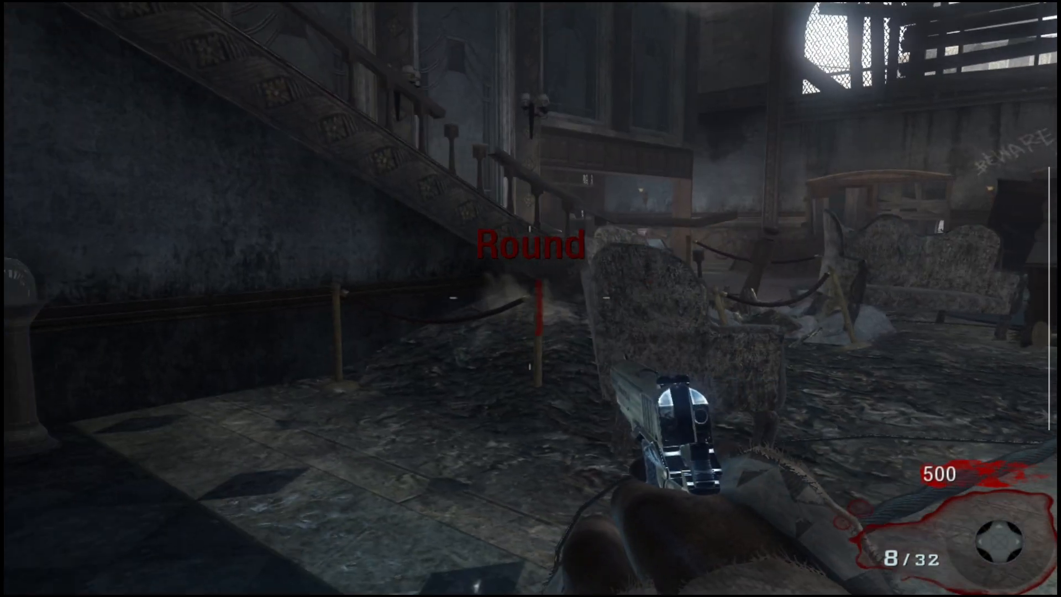